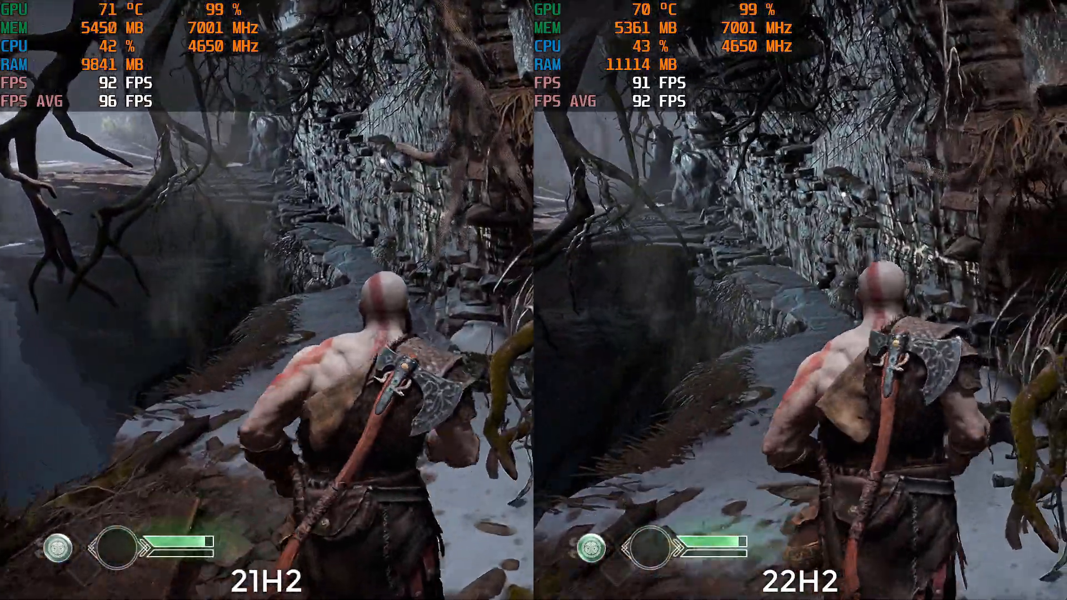
Bring up Settings from Start and show the Windows Update 'You're up to date' page
{"action": "left_click", "coordinate": [22, 586]}
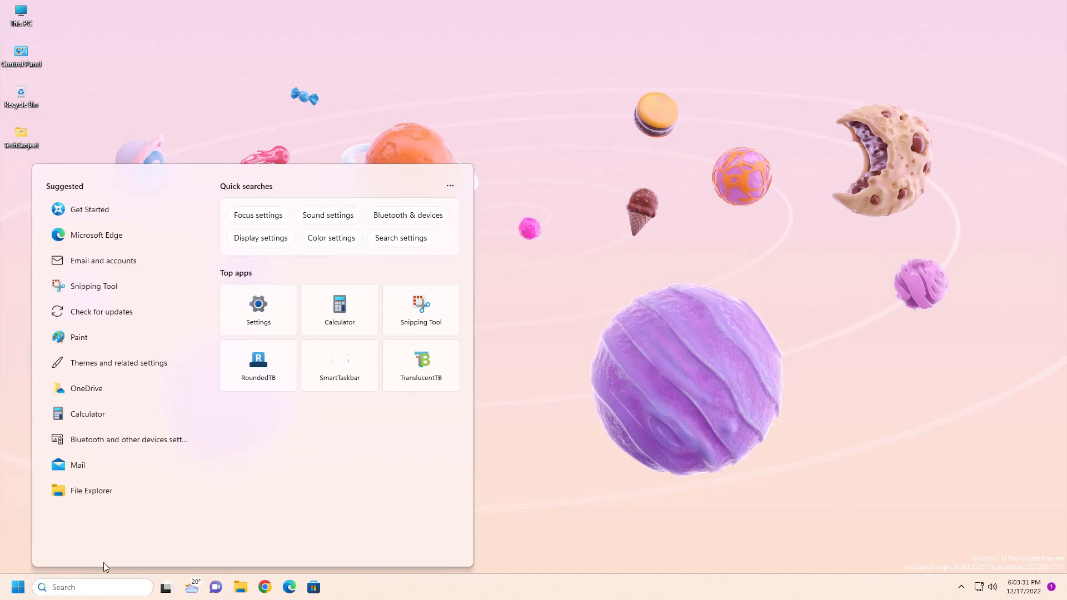
{"action": "left_click", "coordinate": [257, 308]}
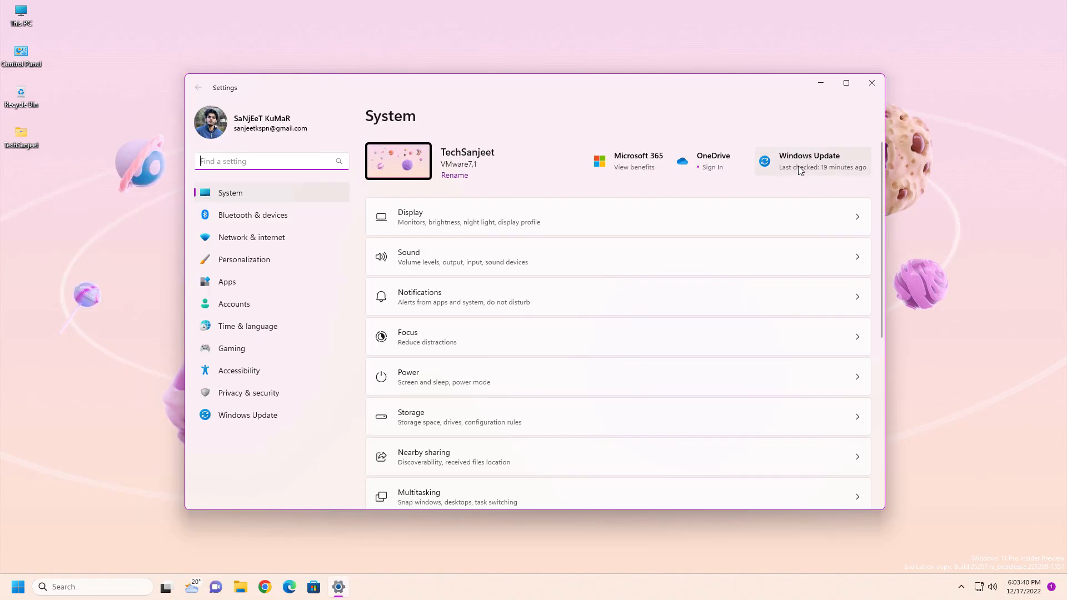
{"action": "left_click", "coordinate": [809, 162]}
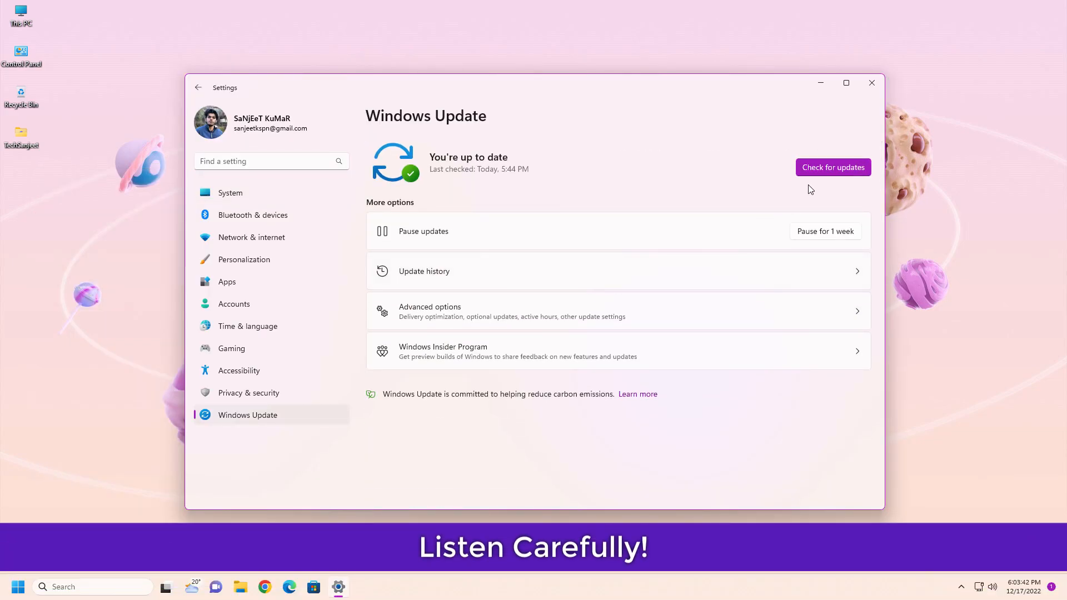
{"action": "left_click", "coordinate": [834, 167]}
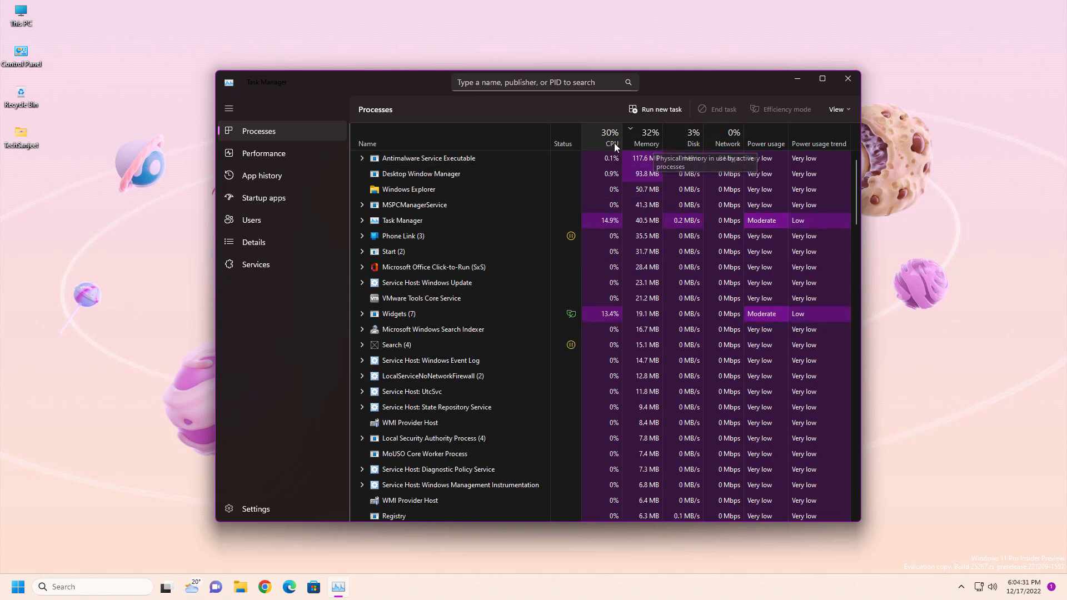
{"action": "left_click", "coordinate": [609, 138]}
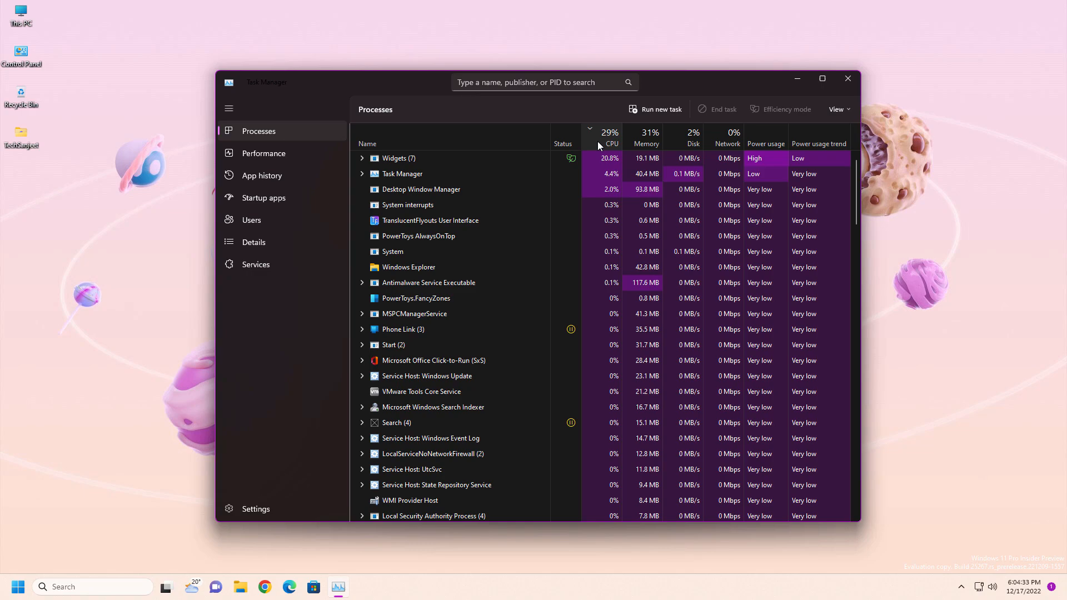
{"action": "left_click", "coordinate": [646, 135]}
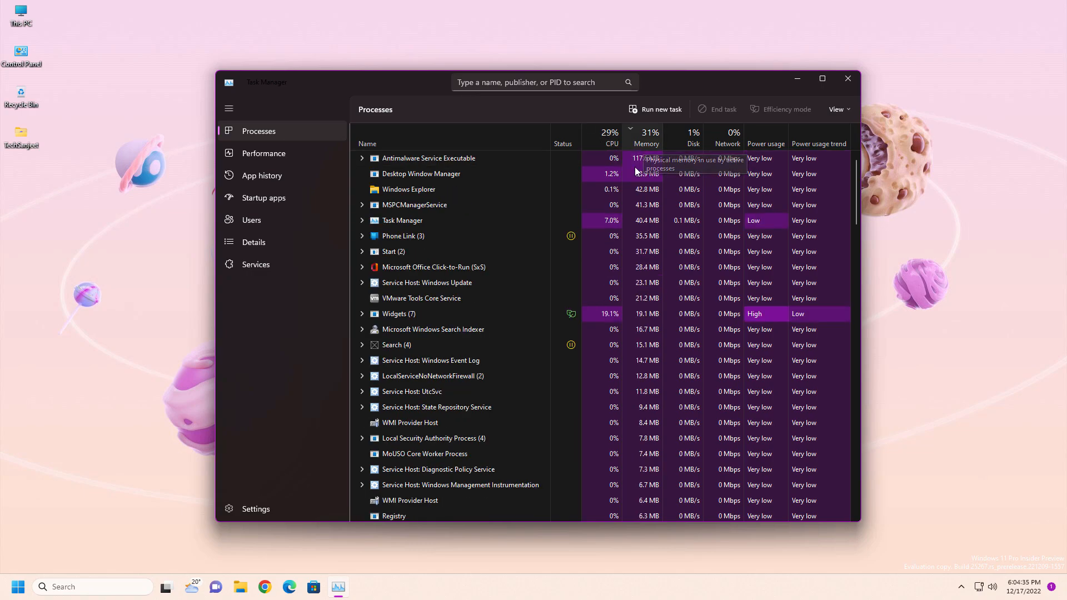
{"action": "mouse_move", "coordinate": [544, 272]}
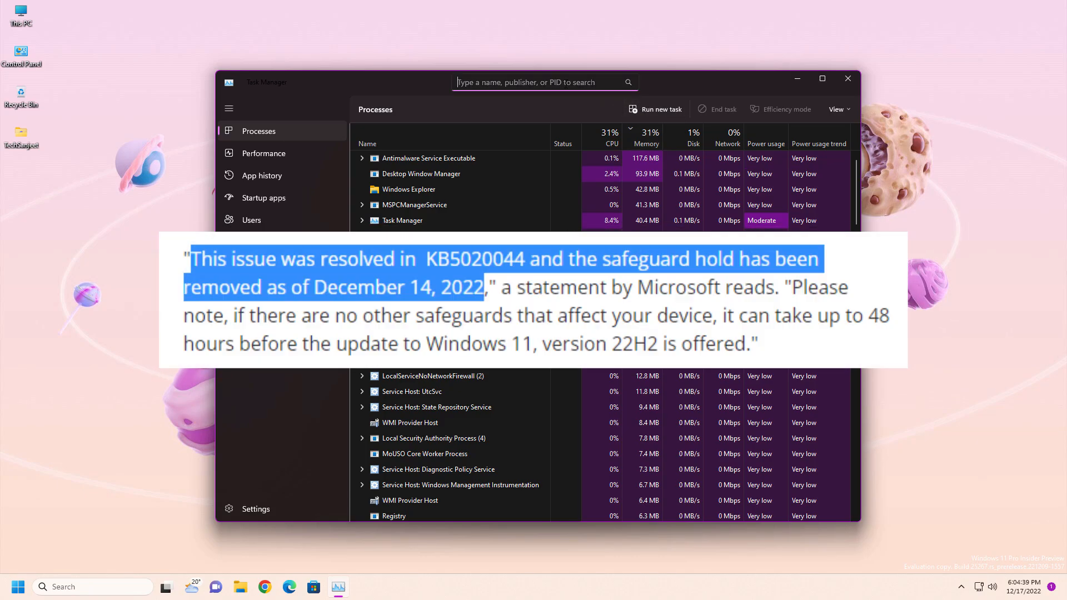
Close Task Manager and return to the Windows Update page in Settings
{"action": "type", "text": "xz"}
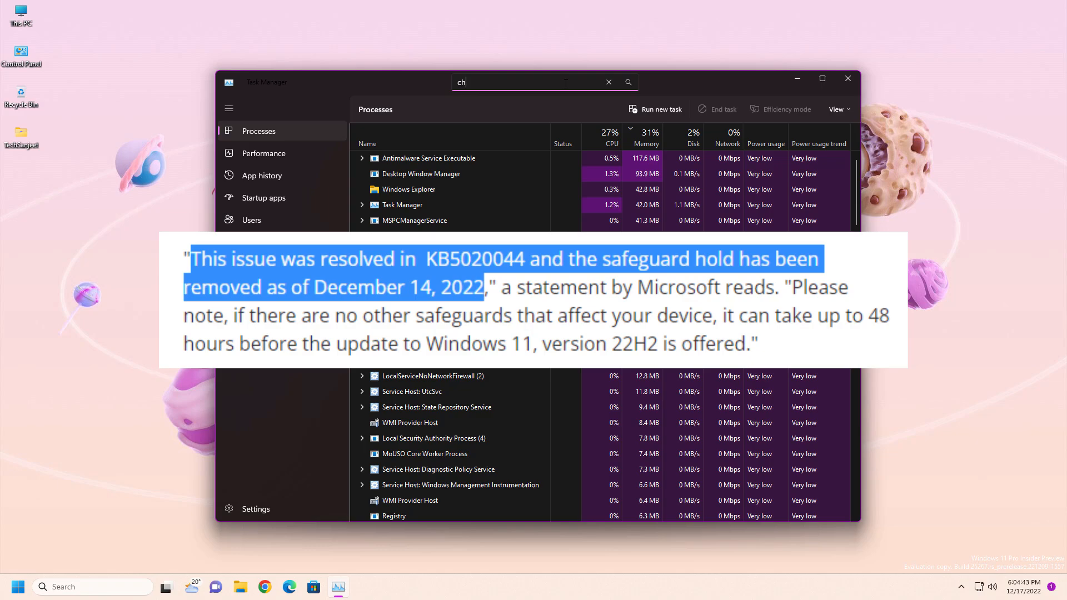
{"action": "left_click", "coordinate": [848, 77]}
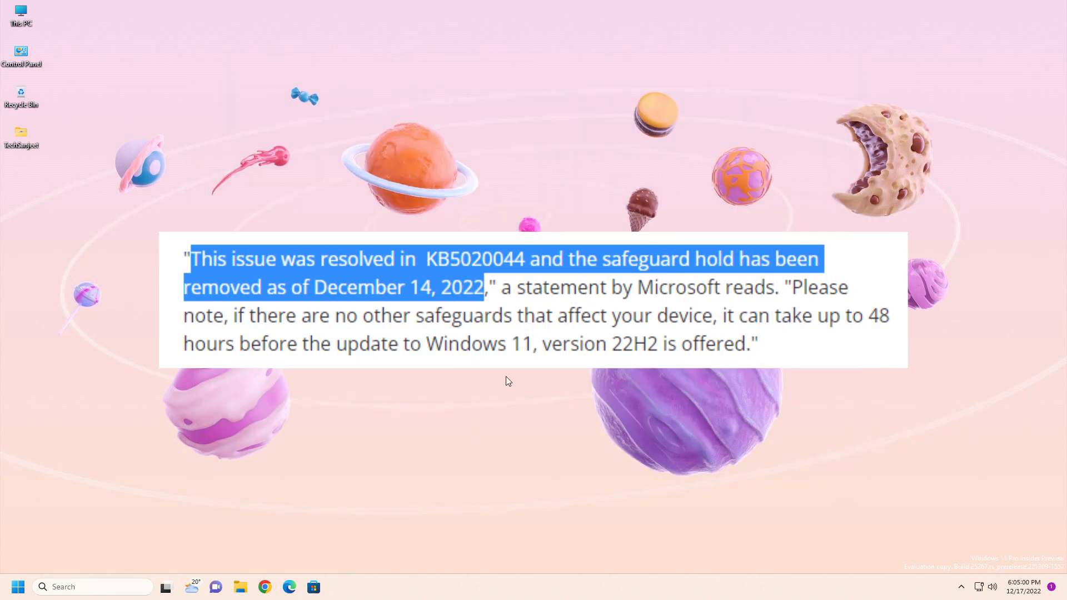
{"action": "left_click", "coordinate": [337, 587]}
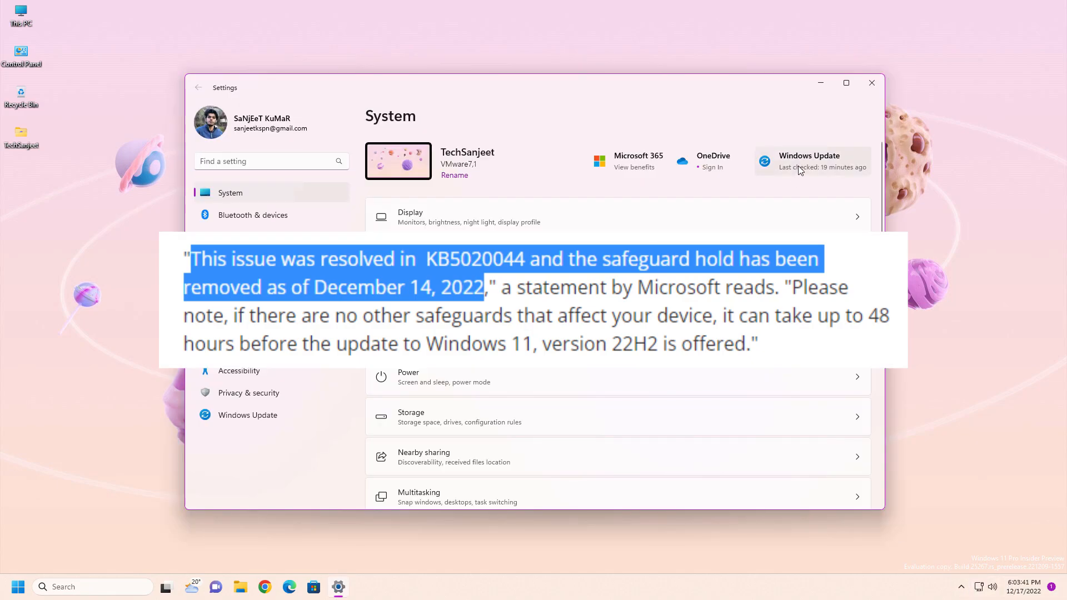
{"action": "left_click", "coordinate": [809, 161]}
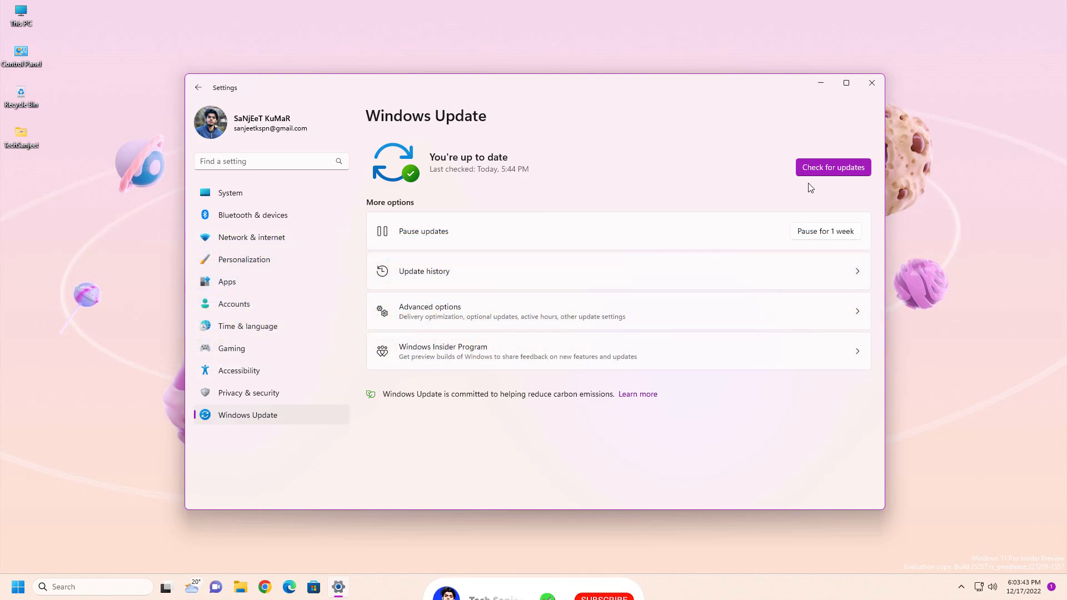
Close the Settings window, leaving the desktop showing
{"action": "left_click", "coordinate": [834, 166]}
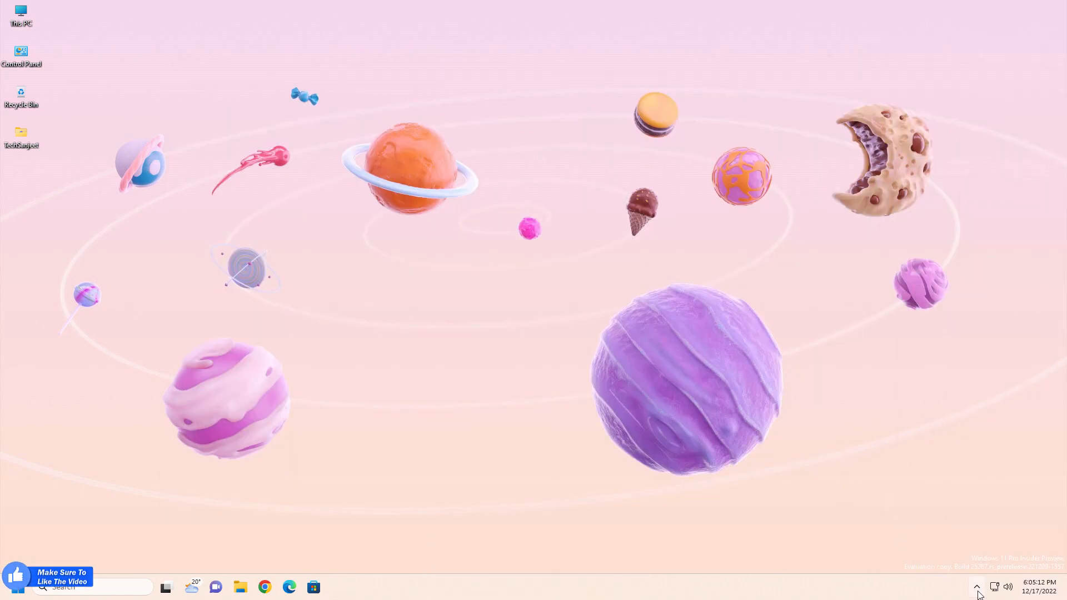
Show the Widgets board from the taskbar weather icon
{"action": "left_click", "coordinate": [976, 587]}
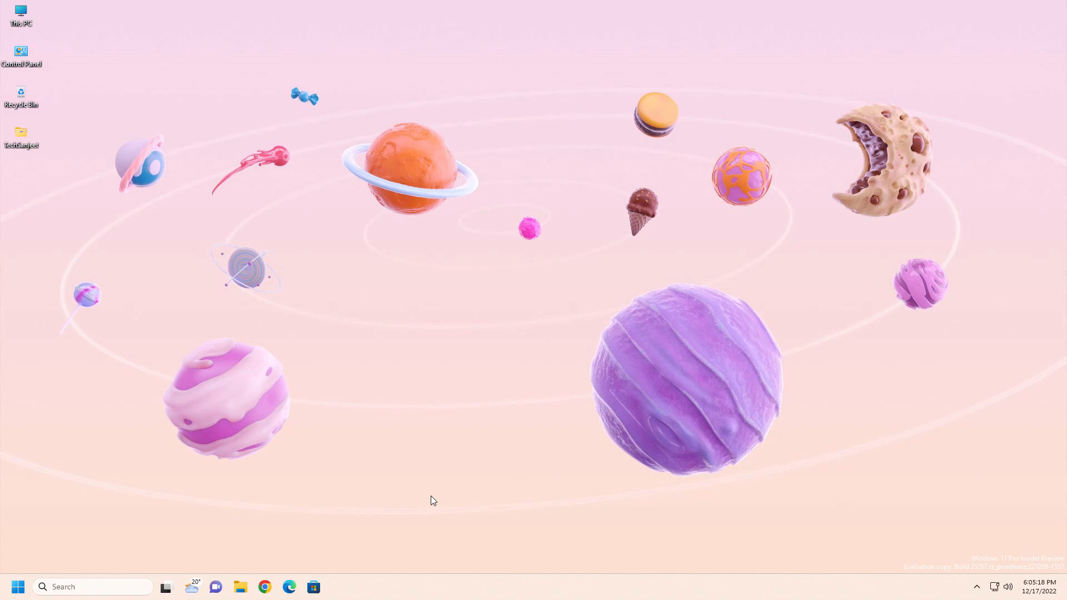
{"action": "mouse_move", "coordinate": [296, 413]}
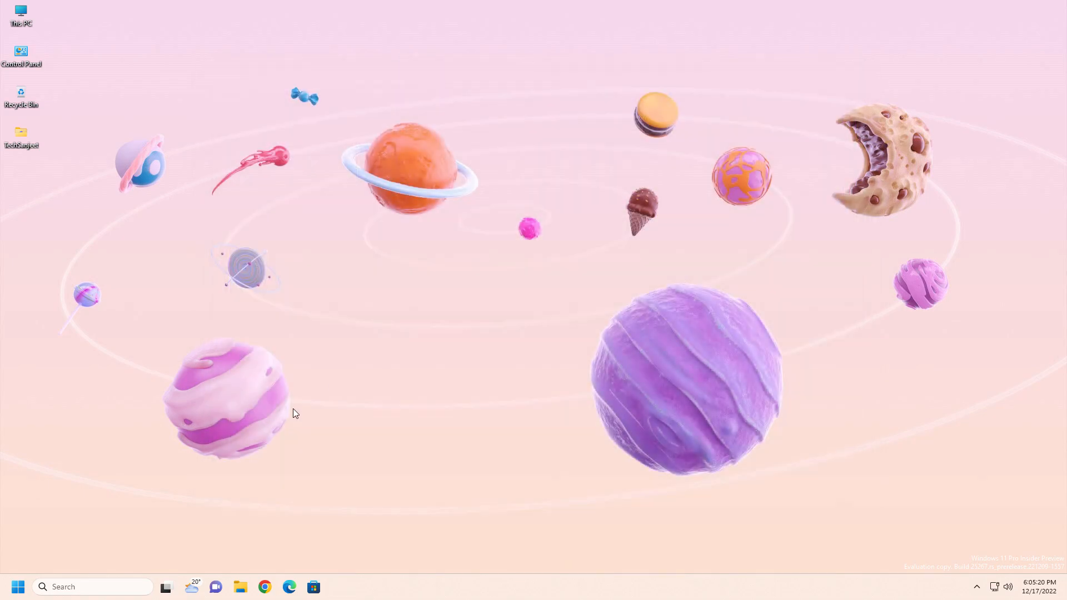
{"action": "left_click", "coordinate": [193, 587]}
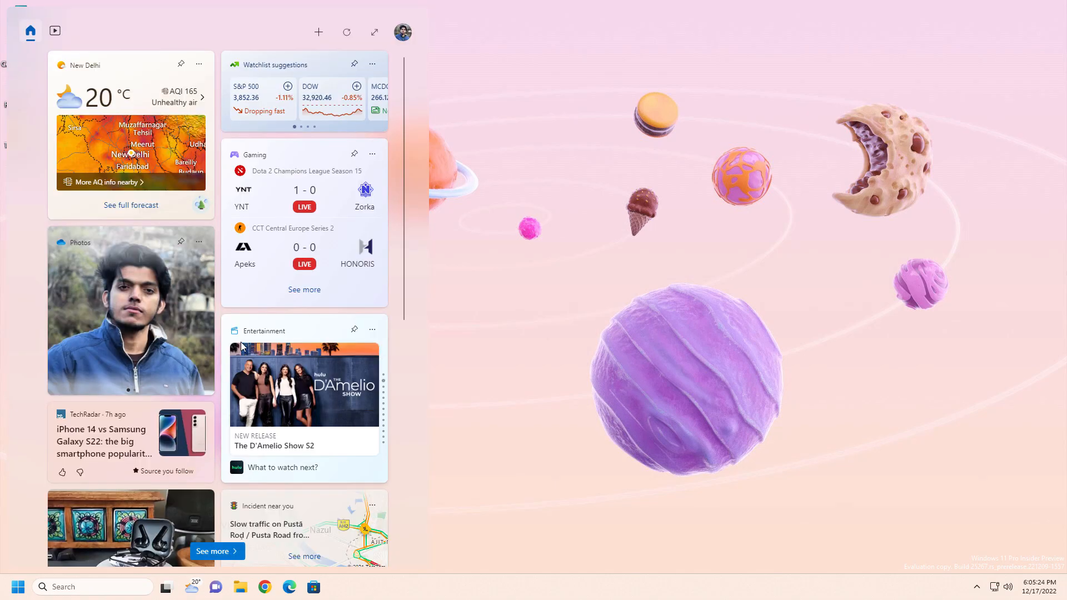
{"action": "mouse_move", "coordinate": [374, 32]}
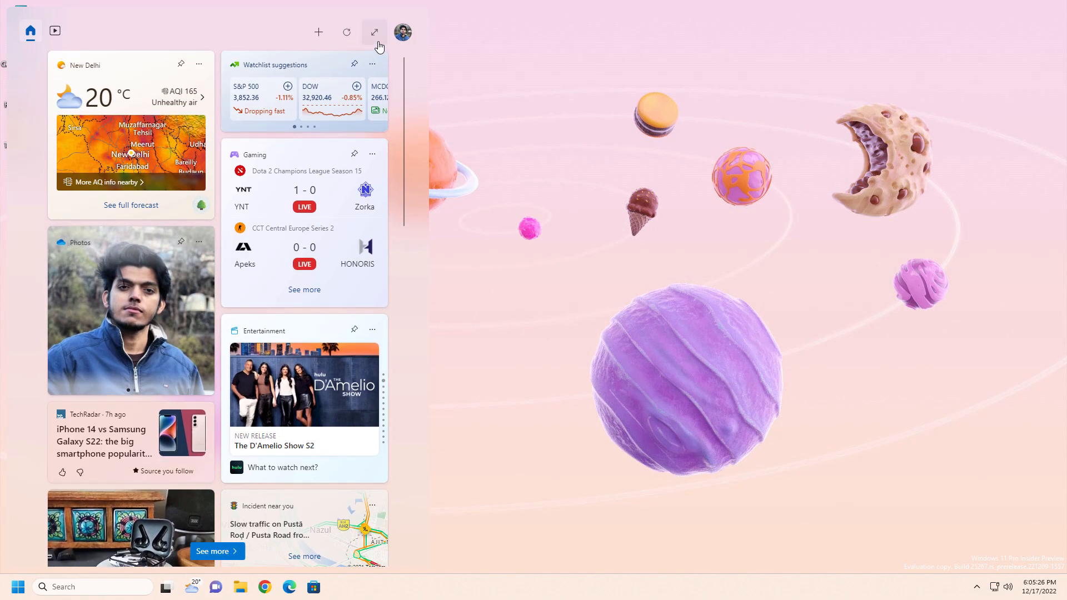
Expand the Widgets board to full view
{"action": "left_click", "coordinate": [373, 31]}
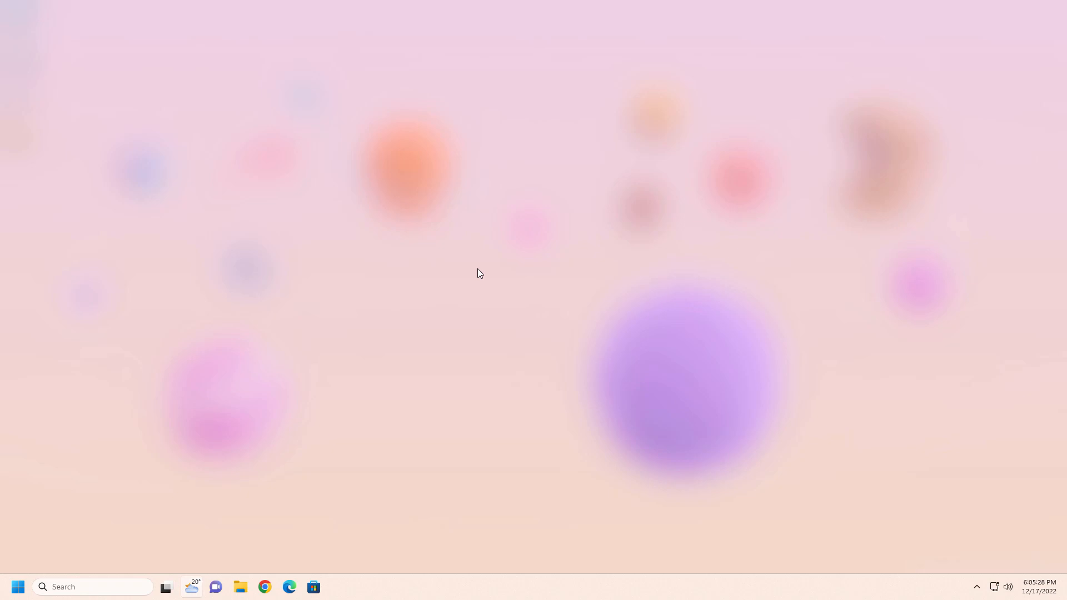